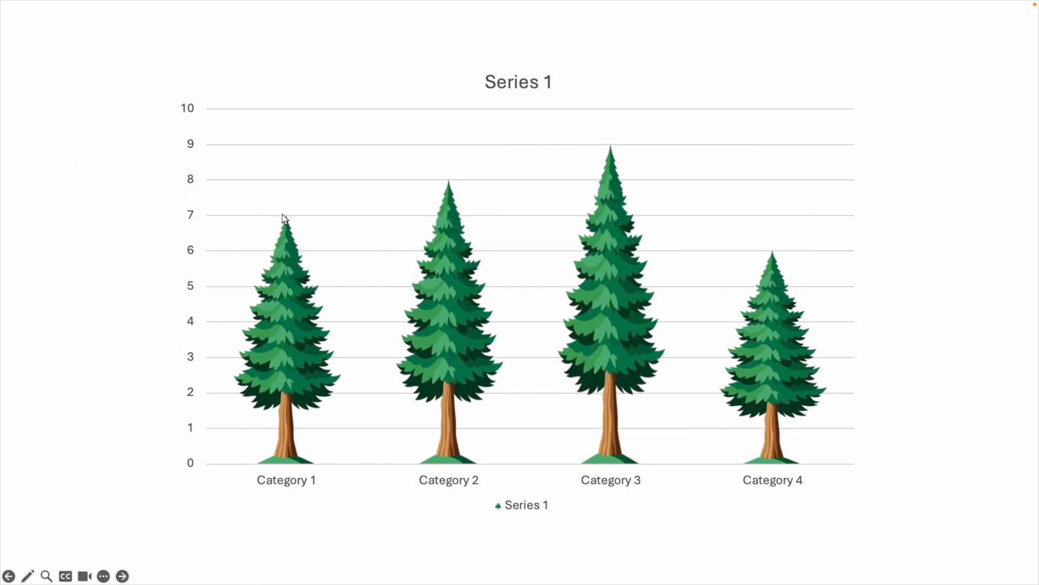
pyautogui.moveTo(729, 229)
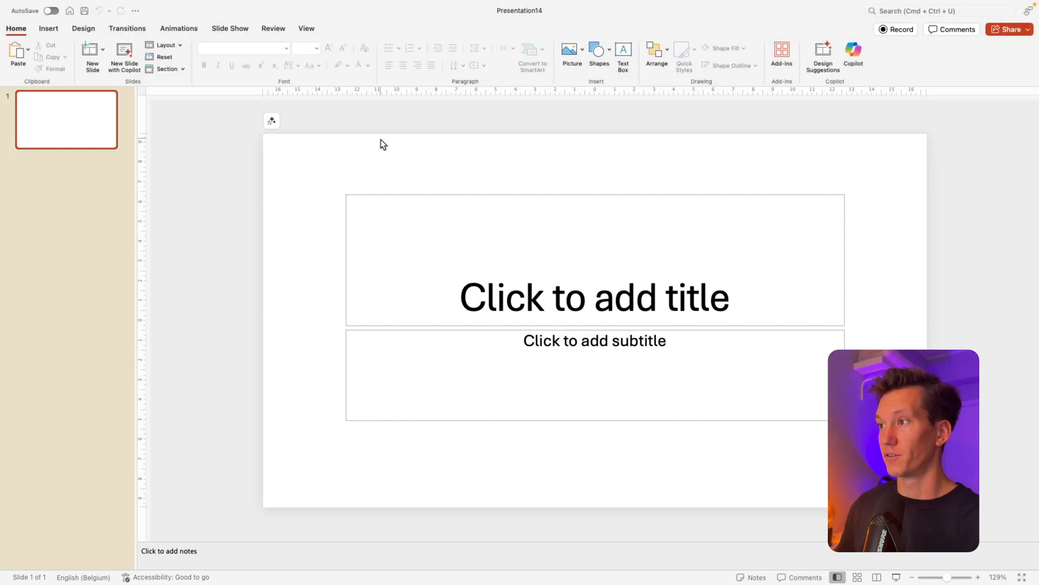
# - Switch the slide to the Blank layout
pyautogui.click(163, 44)
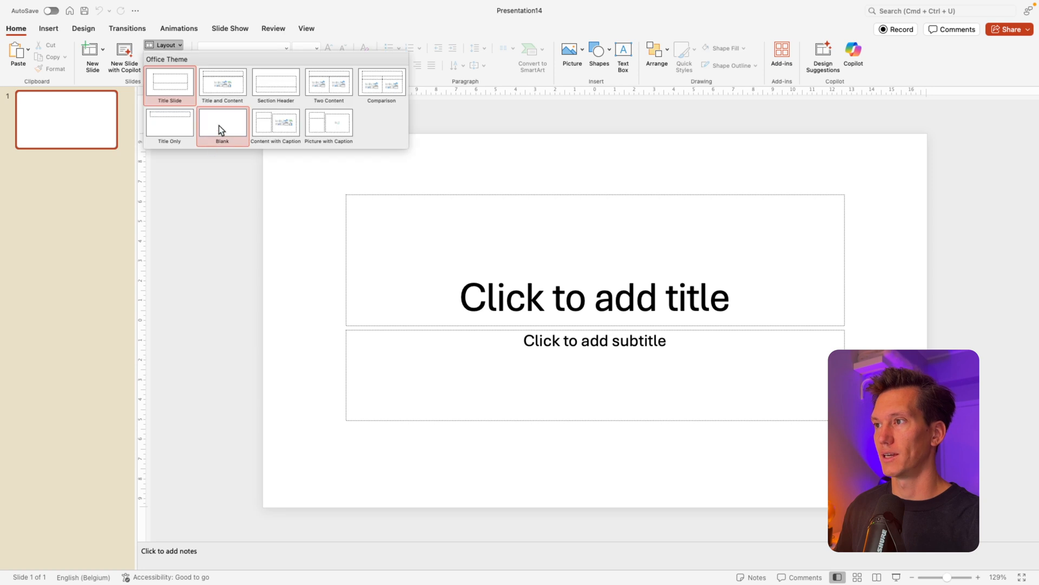
pyautogui.click(222, 123)
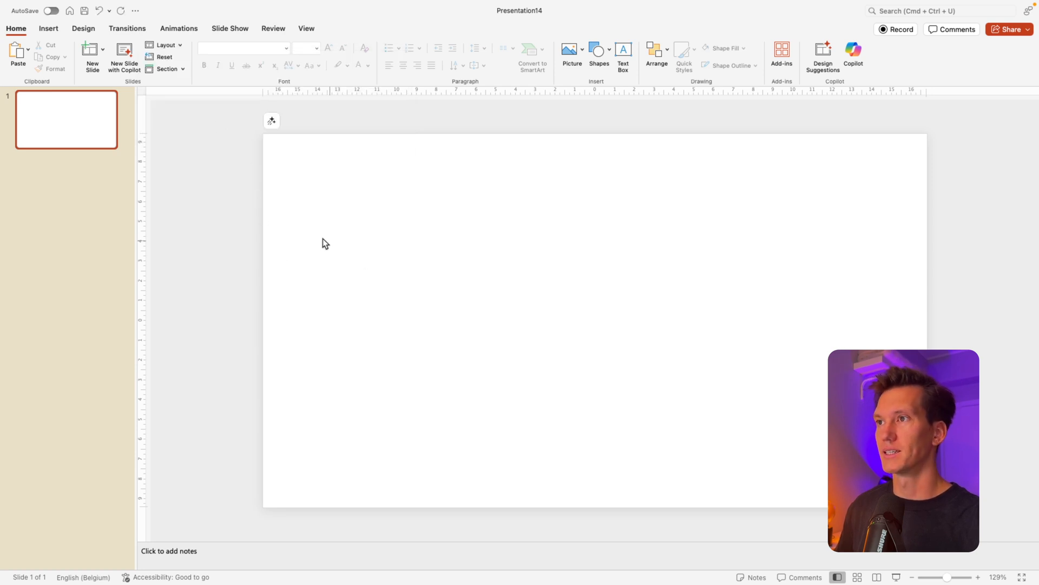
pyautogui.moveTo(48, 28)
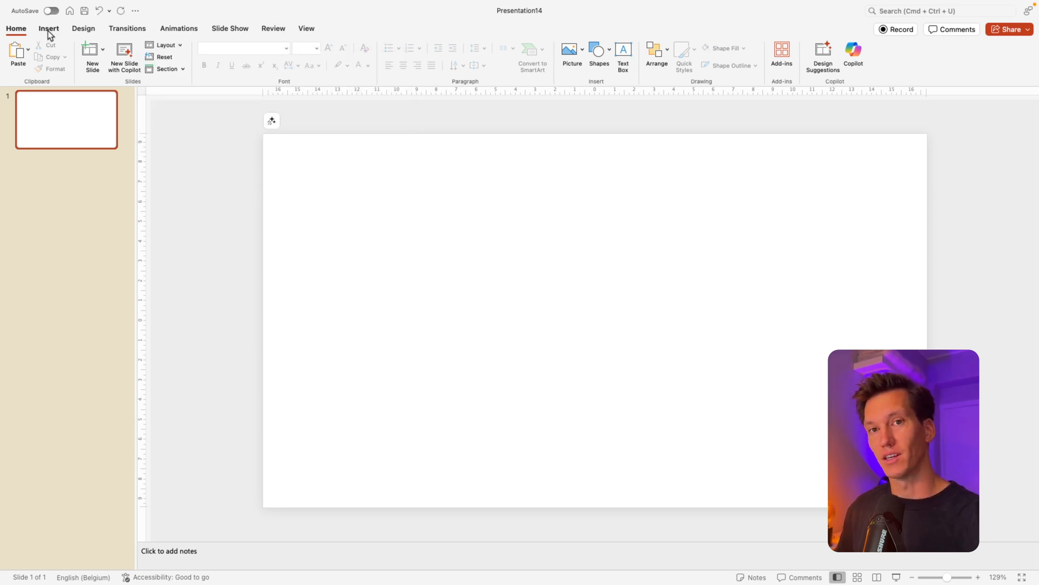
# - Insert a 2D Clustered Column chart, bringing up its sample data sheet
pyautogui.click(48, 29)
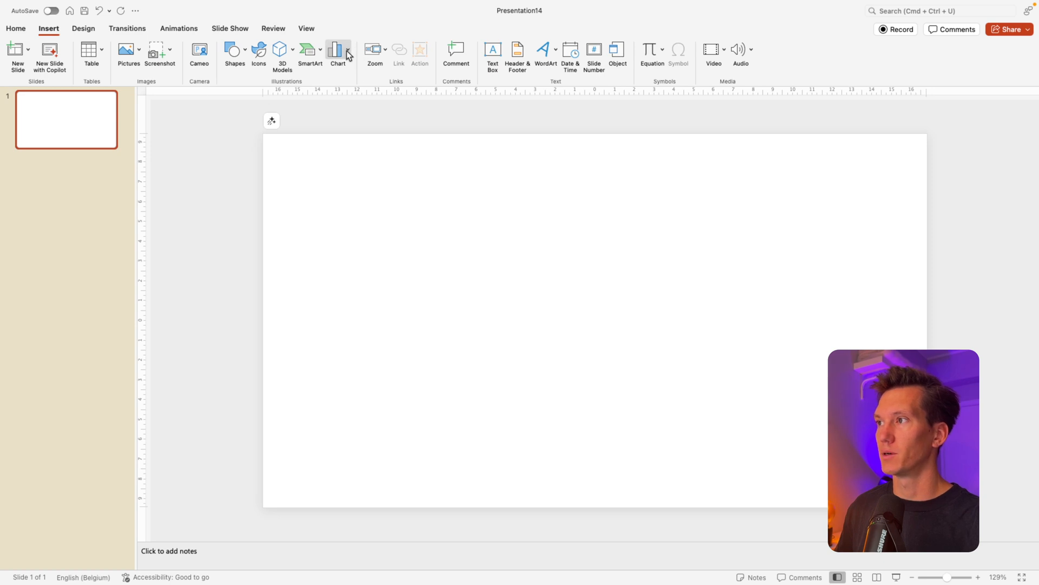
pyautogui.click(338, 55)
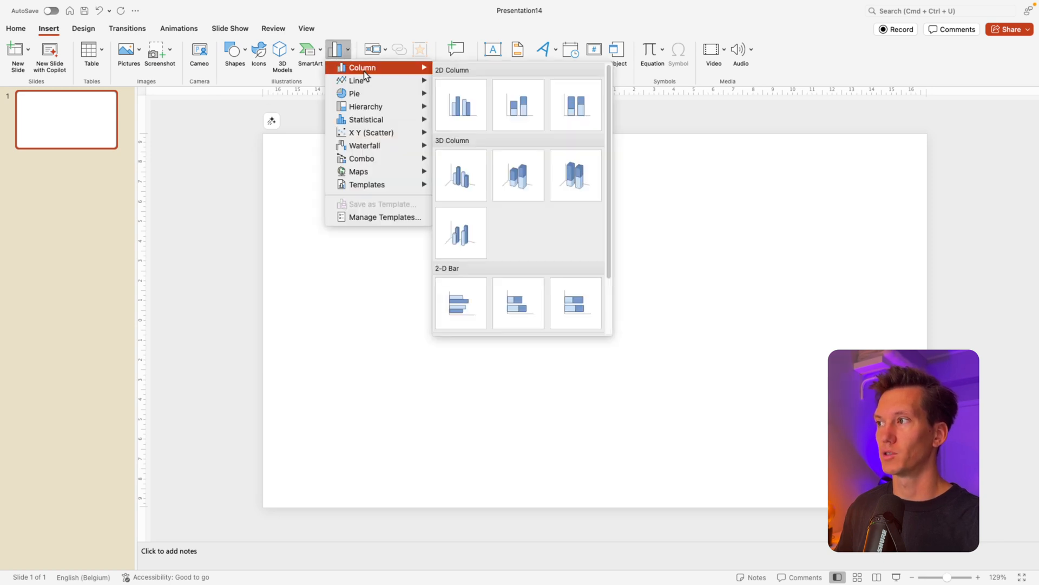
pyautogui.moveTo(461, 105)
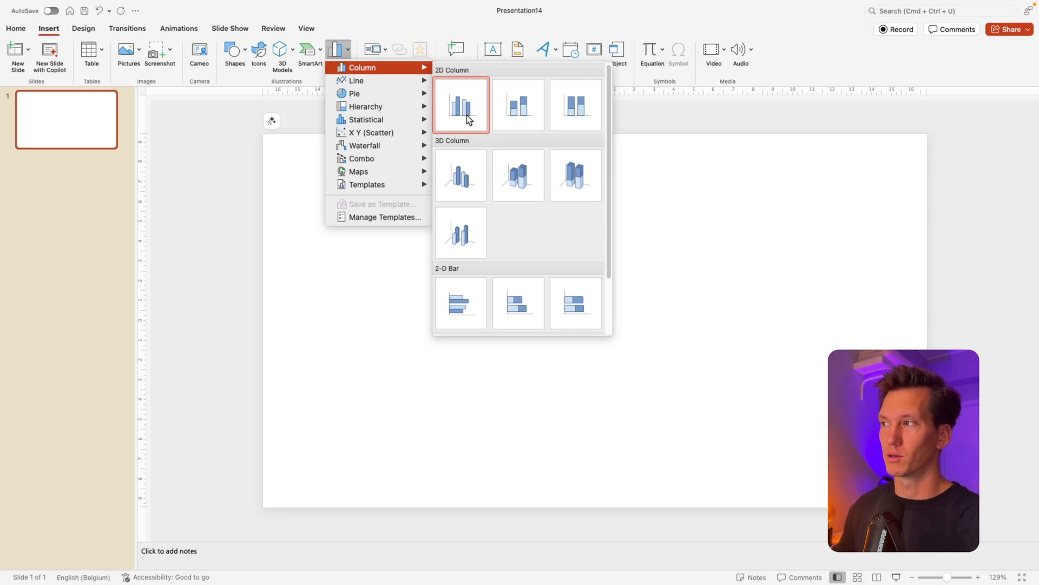
pyautogui.click(460, 105)
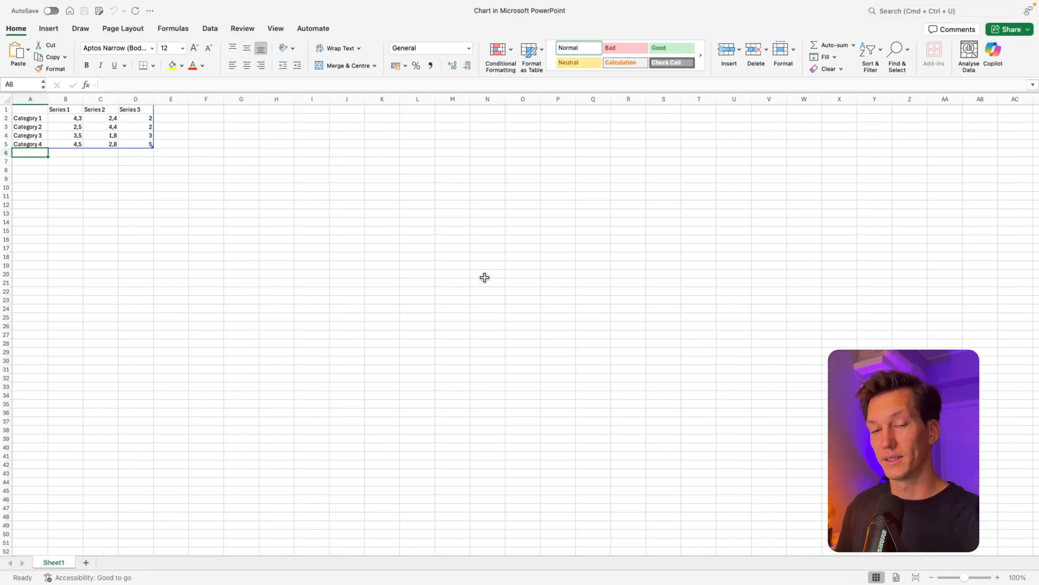
pyautogui.moveTo(79, 118)
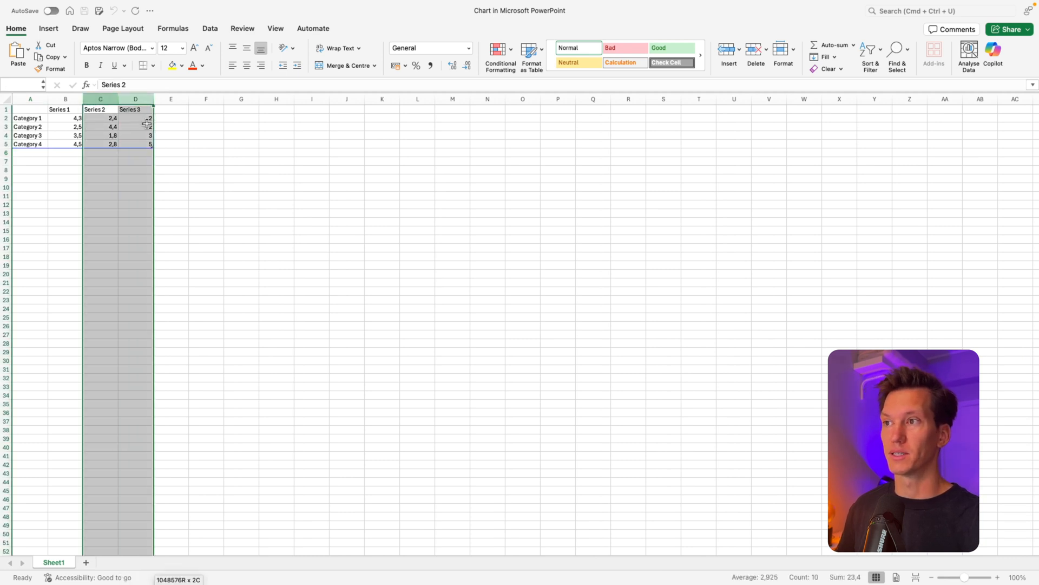
# - Delete the Series 2 and Series 3 columns so only Series 1 remains
pyautogui.rightClick(100, 118)
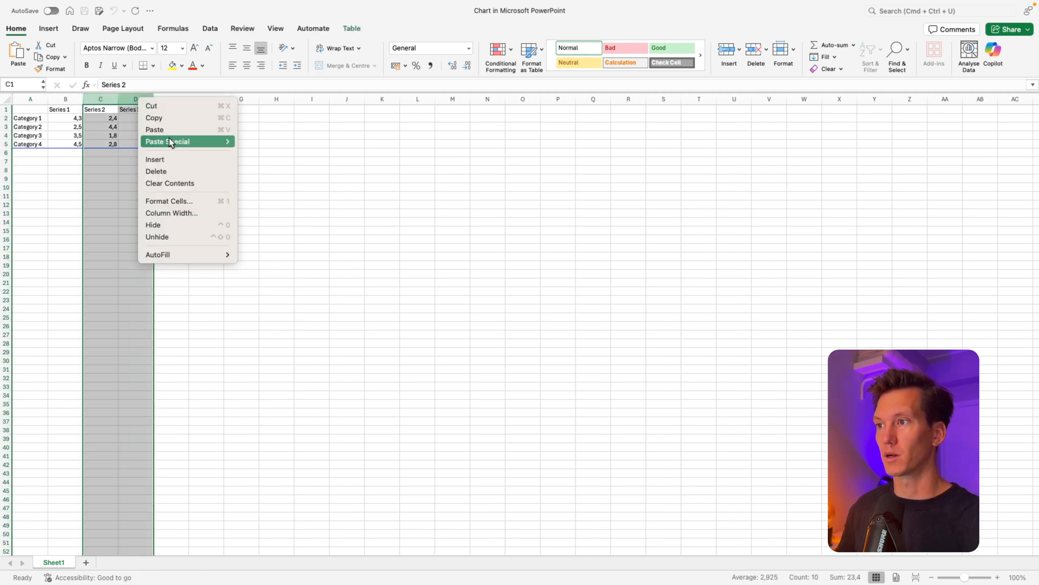
pyautogui.click(156, 171)
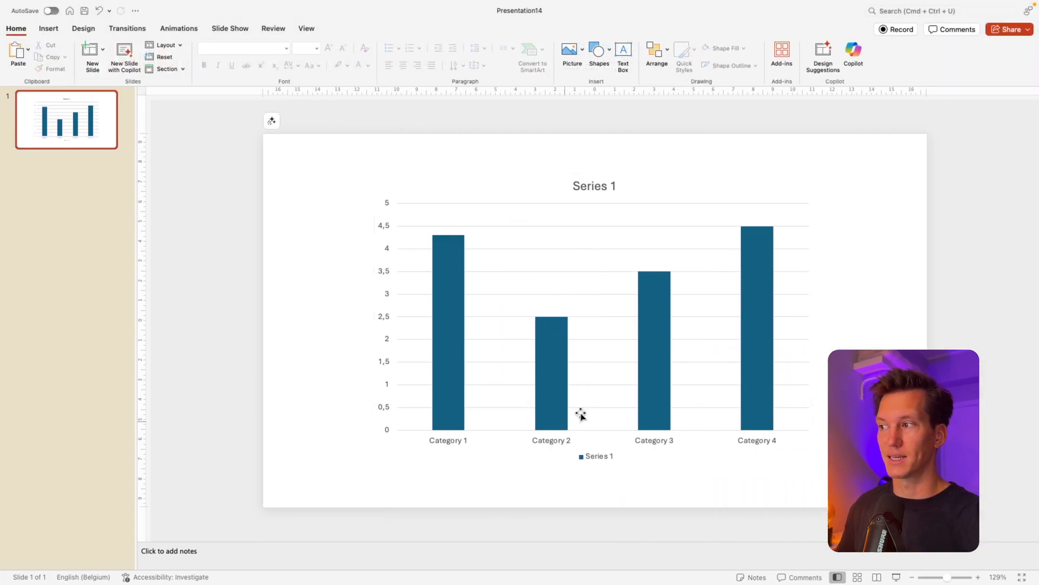
pyautogui.moveTo(603, 390)
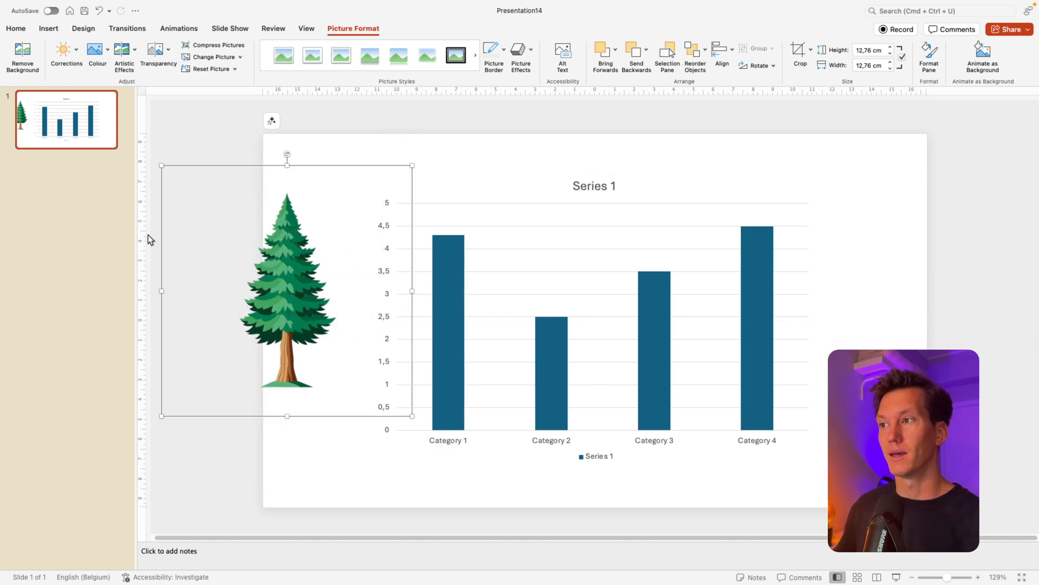
pyautogui.moveTo(285, 264)
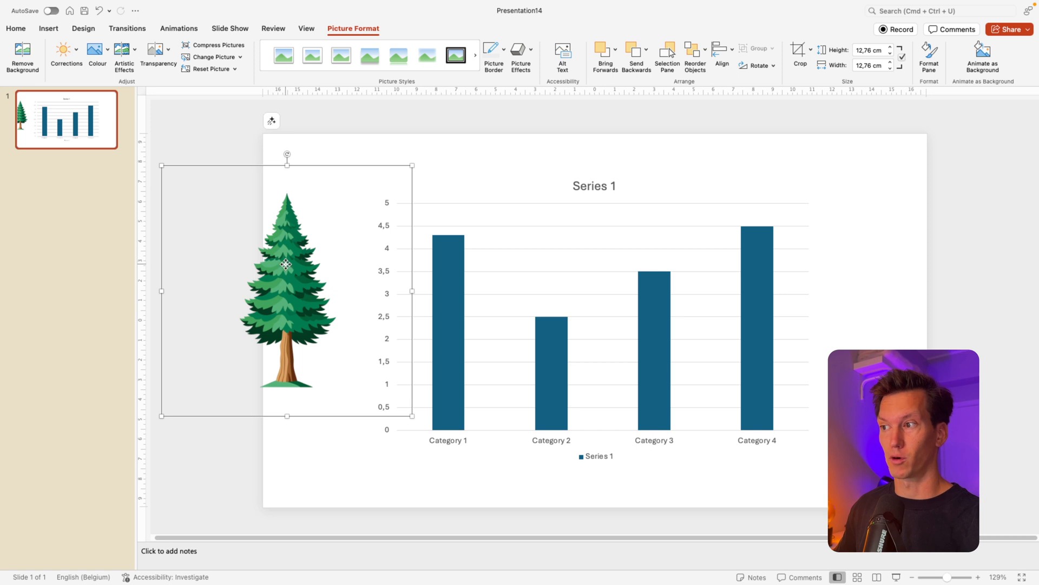
pyautogui.moveTo(244, 23)
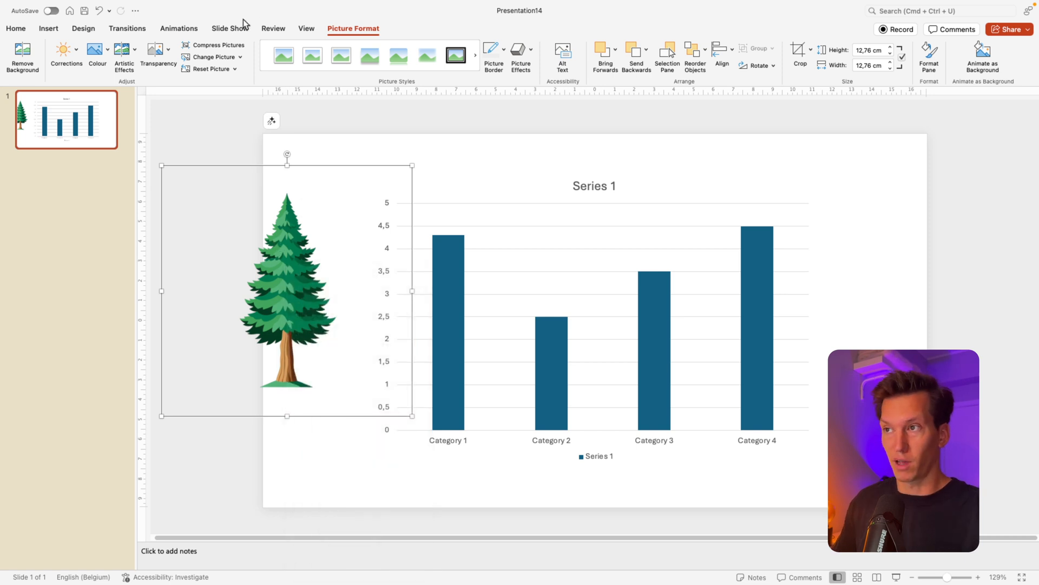
pyautogui.moveTo(278, 247)
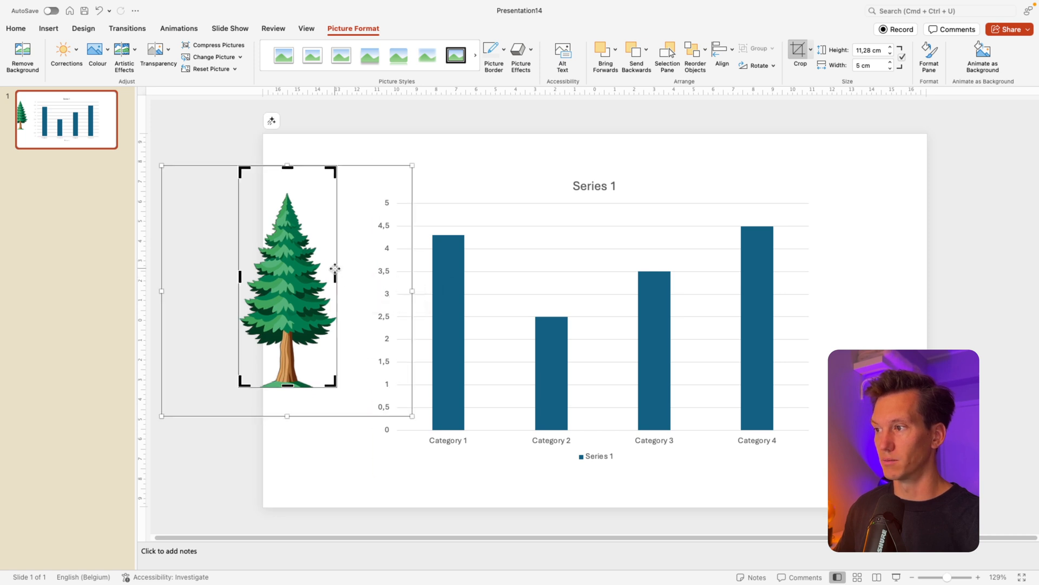
# - Crop the blank area above the tree so the edge sits at the treetop
pyautogui.moveTo(286, 165); pyautogui.dragTo(290, 193)
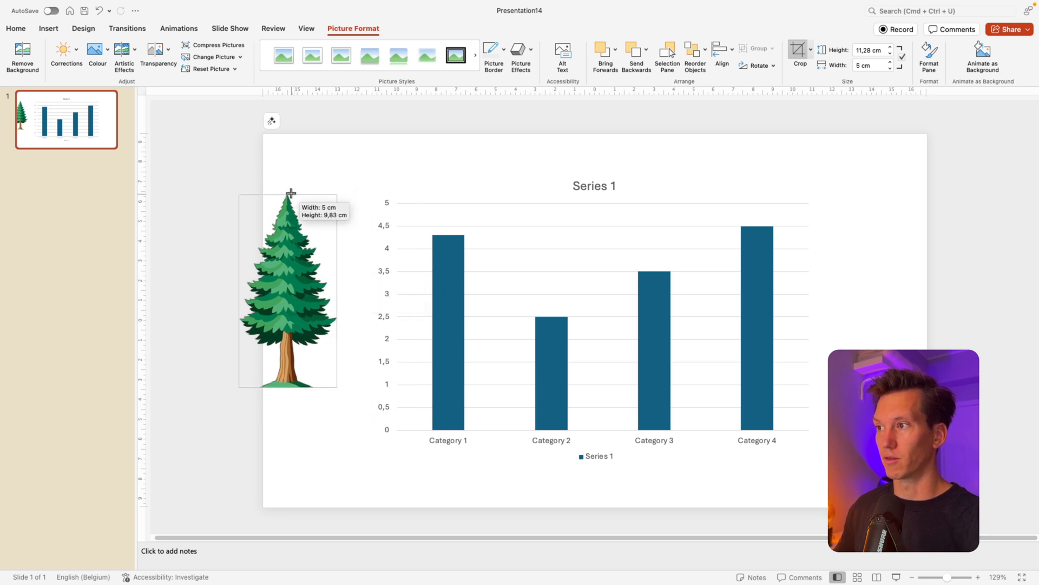
pyautogui.moveTo(288, 192); pyautogui.dragTo(288, 164)
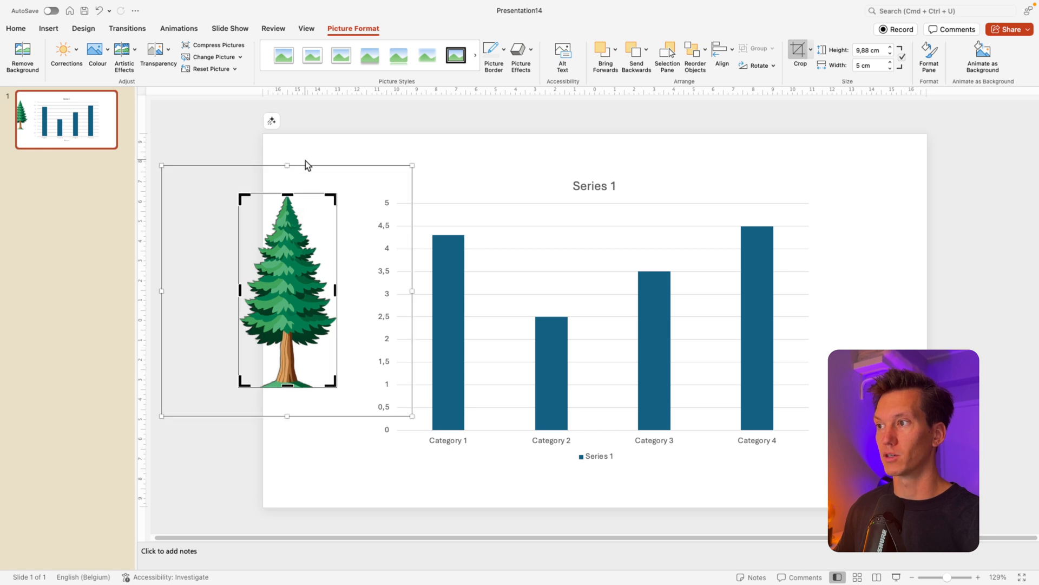
pyautogui.moveTo(313, 149)
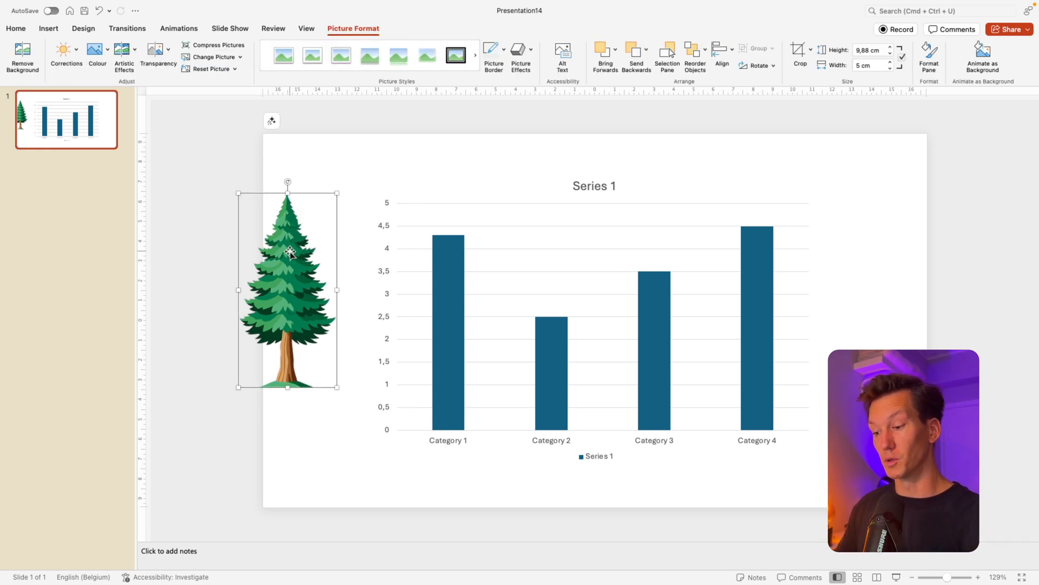
# - Fill the chart columns with the tree illustration and adjust the series gap width to 48%
pyautogui.press('delete')
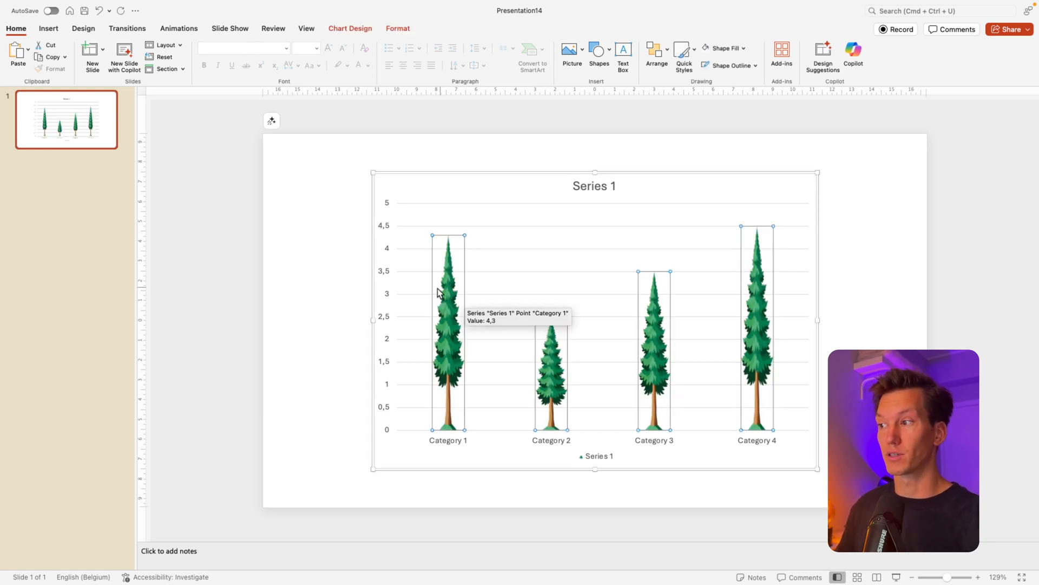
pyautogui.moveTo(506, 373)
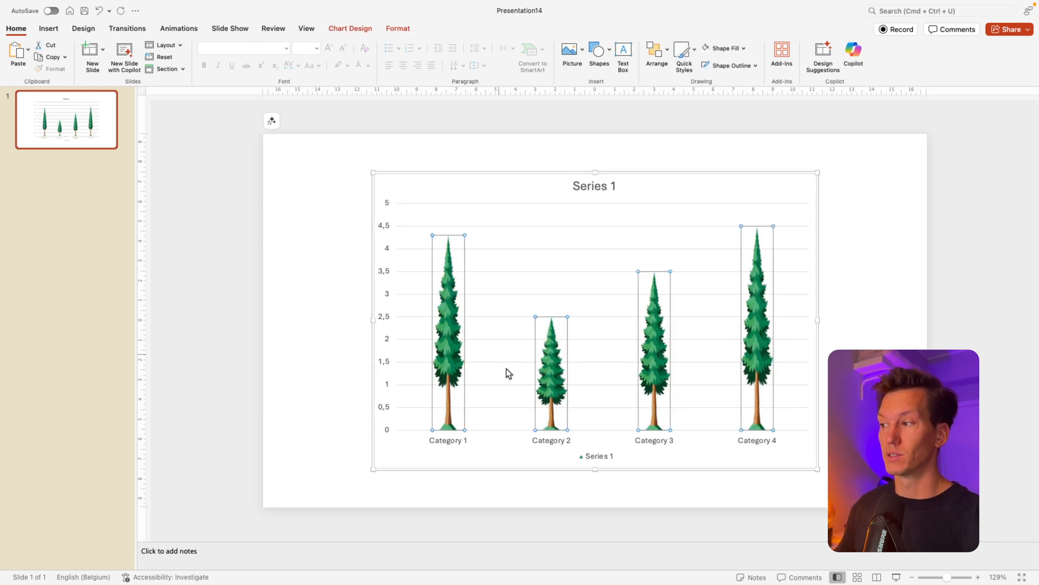
pyautogui.moveTo(442, 221)
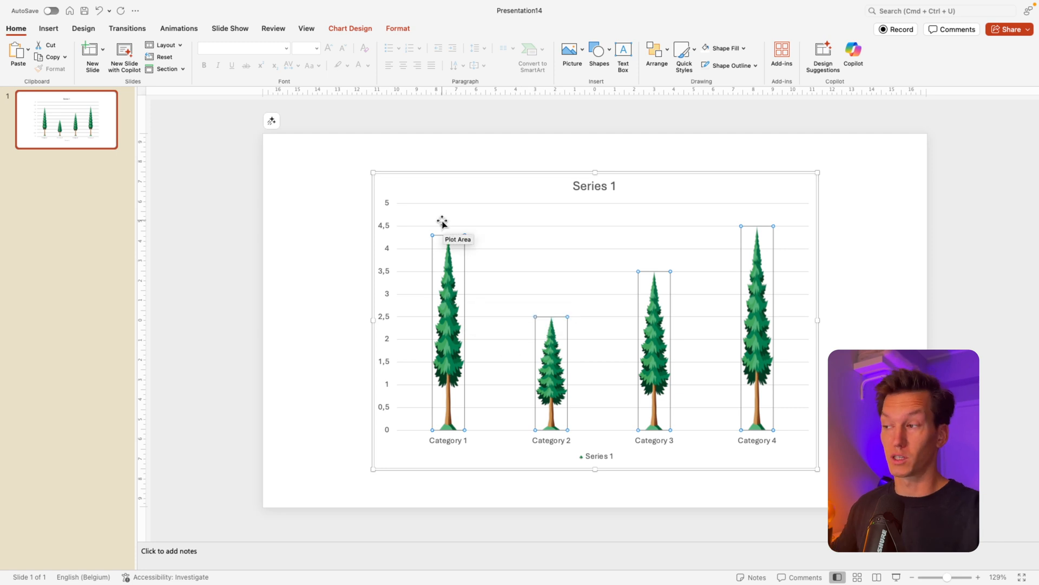
pyautogui.moveTo(466, 229)
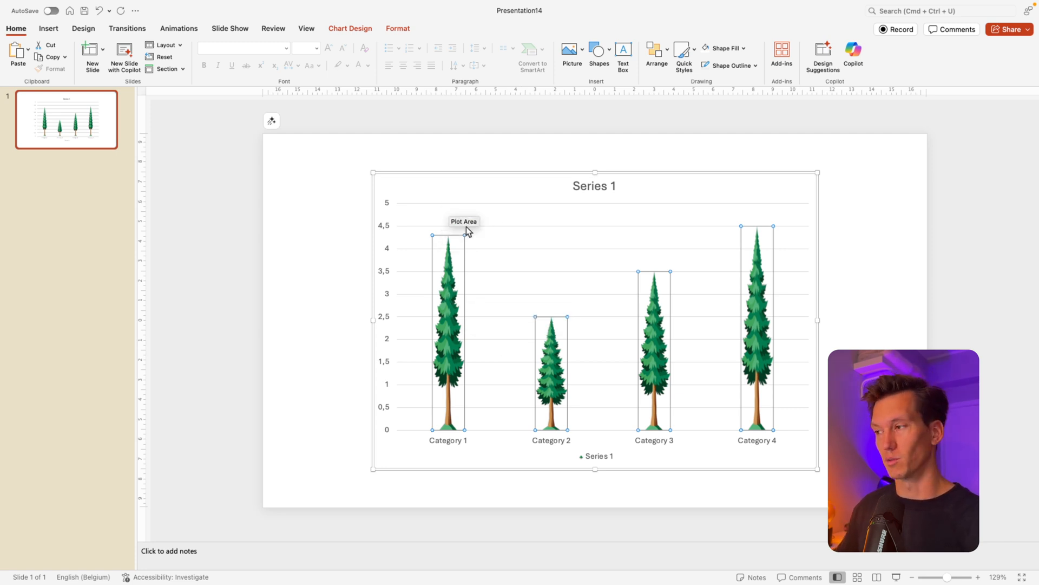
pyautogui.moveTo(315, 370)
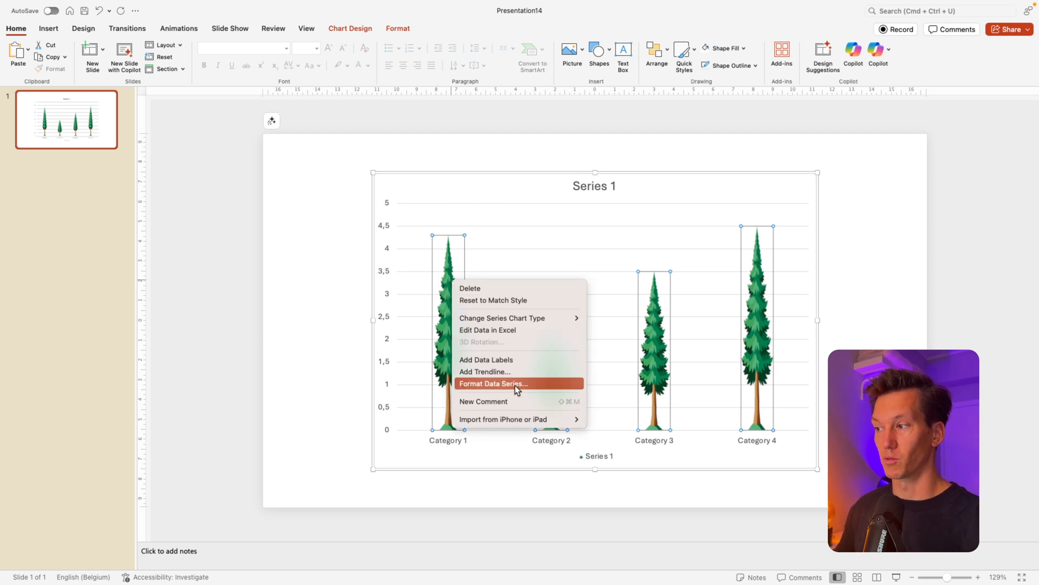
pyautogui.click(494, 383)
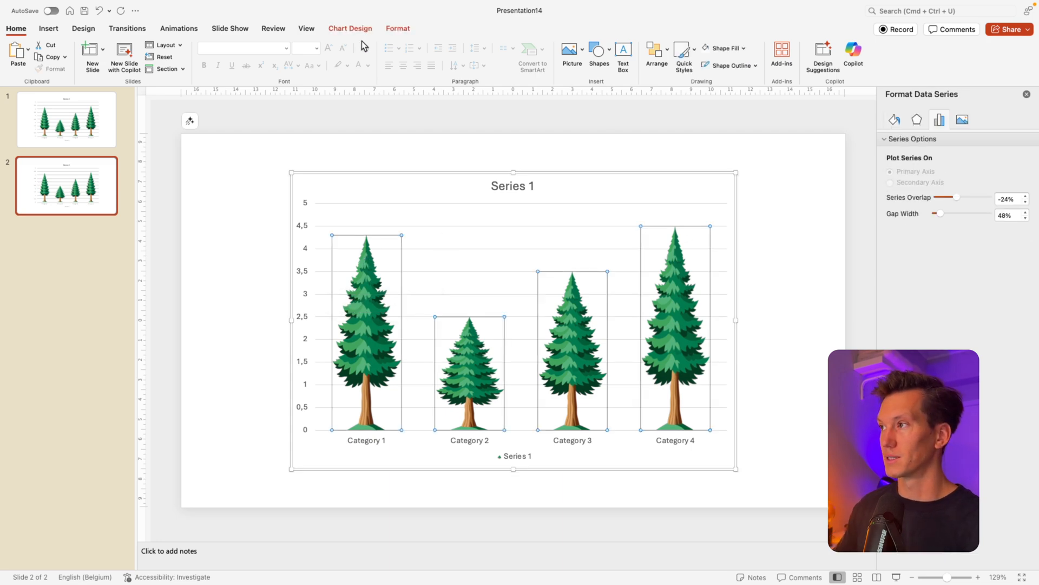
# - Edit the chart data in Excel, adding Series 2 values 2 and 3
pyautogui.click(350, 28)
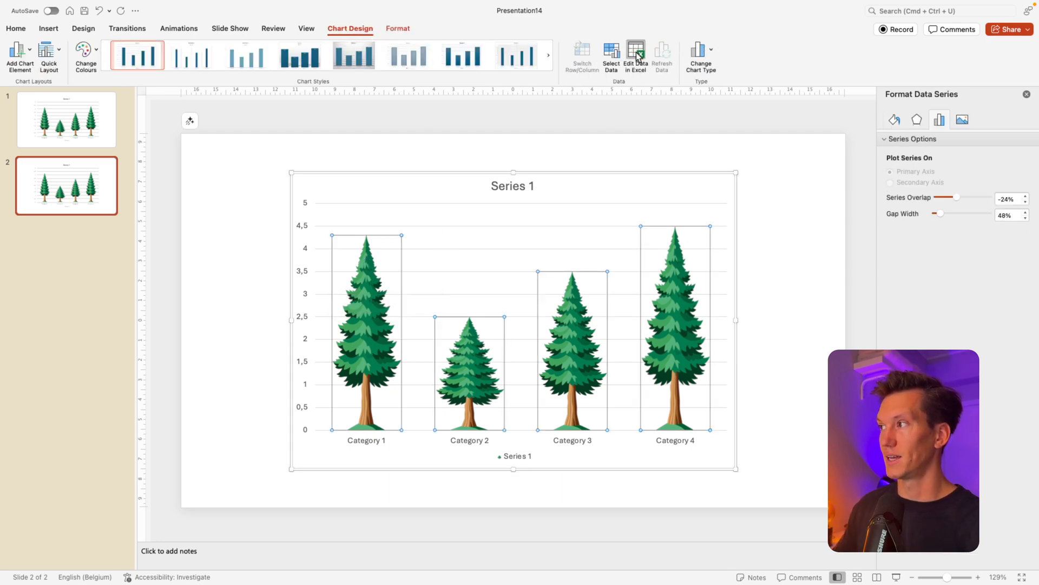
pyautogui.click(635, 56)
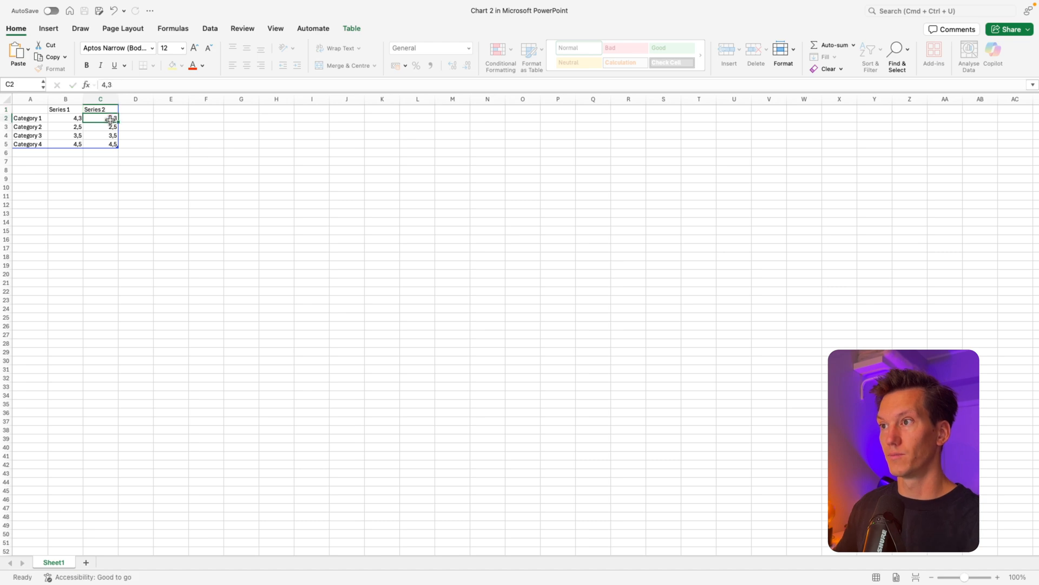
pyautogui.write('2')
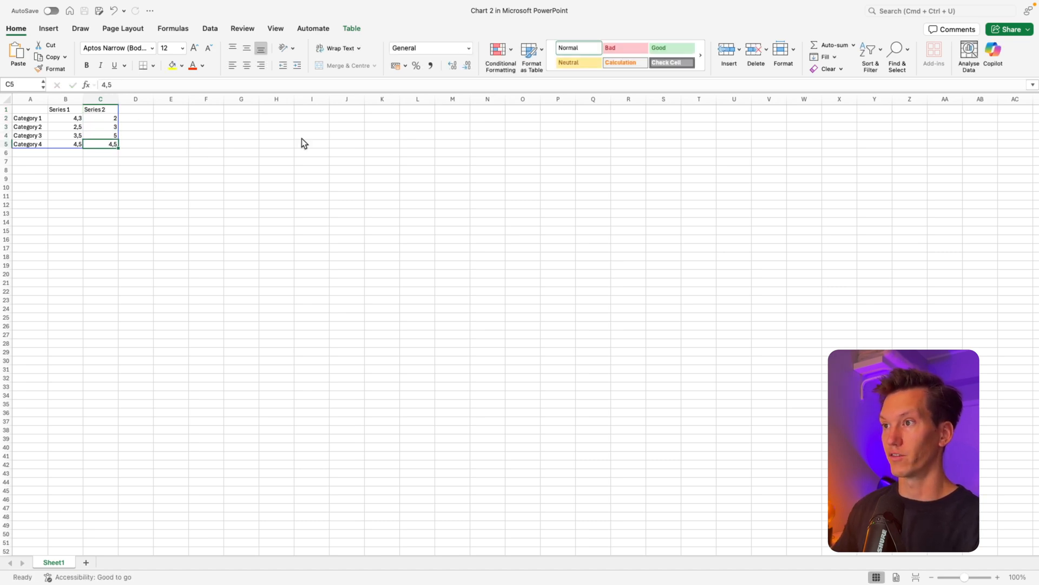
pyautogui.write('3')
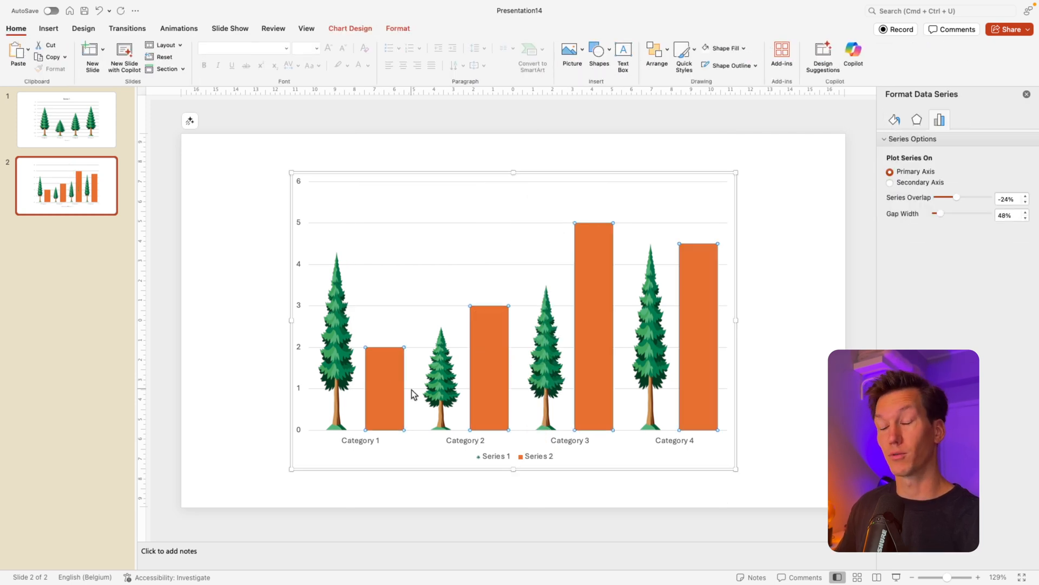
# - Fill the Series 2 bars with the second, lighter tree illustration
pyautogui.click(961, 119)
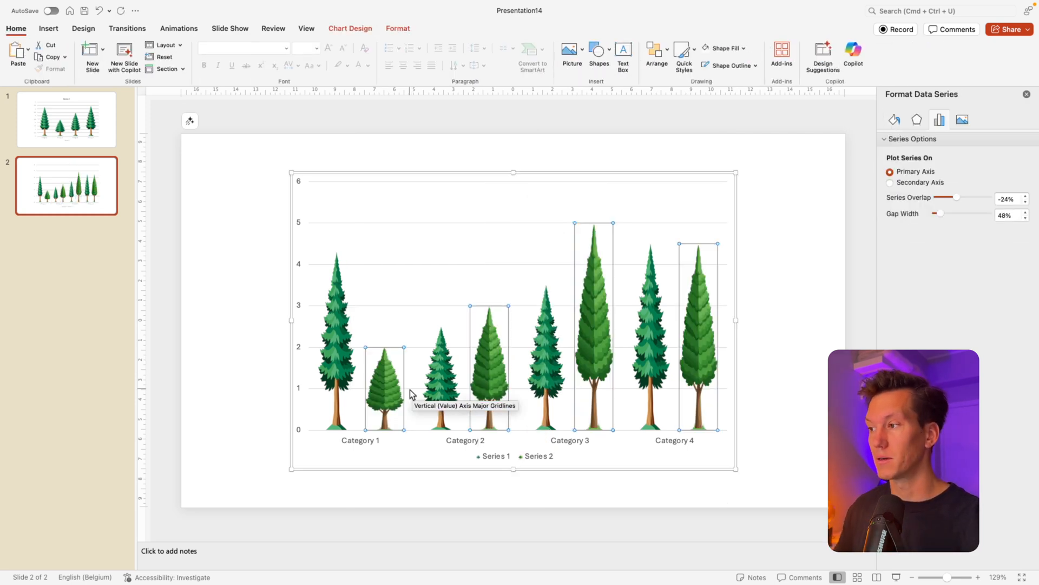
pyautogui.moveTo(756, 269)
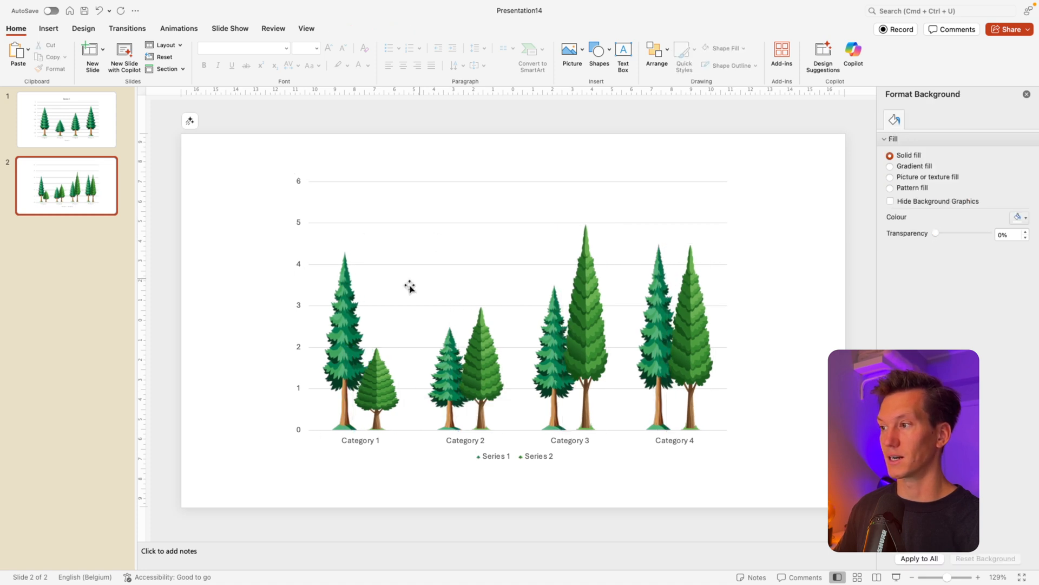
# - Select slide 2's chart and widen it across the slide
pyautogui.click(411, 285)
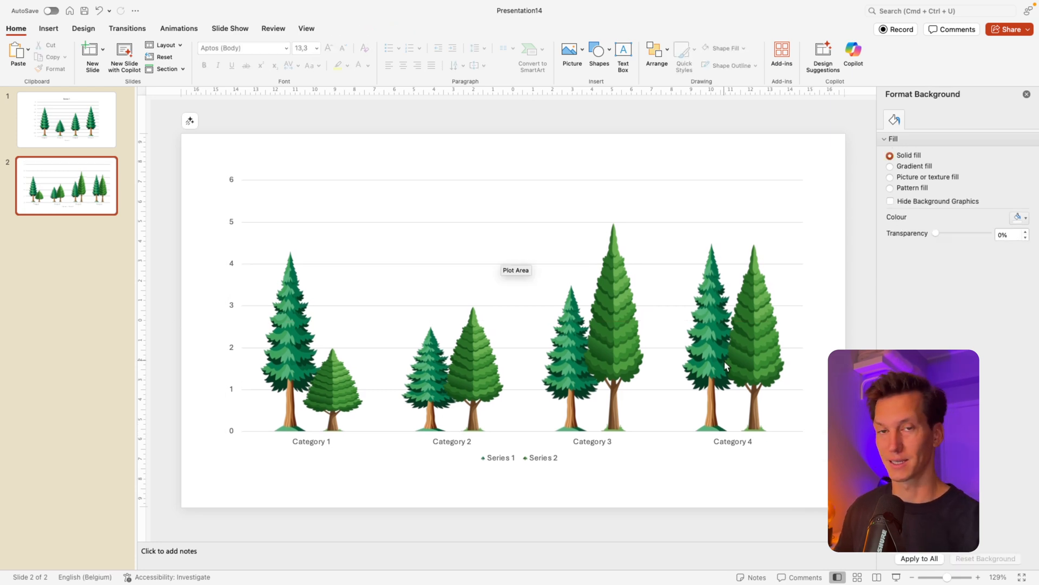
pyautogui.moveTo(449, 384)
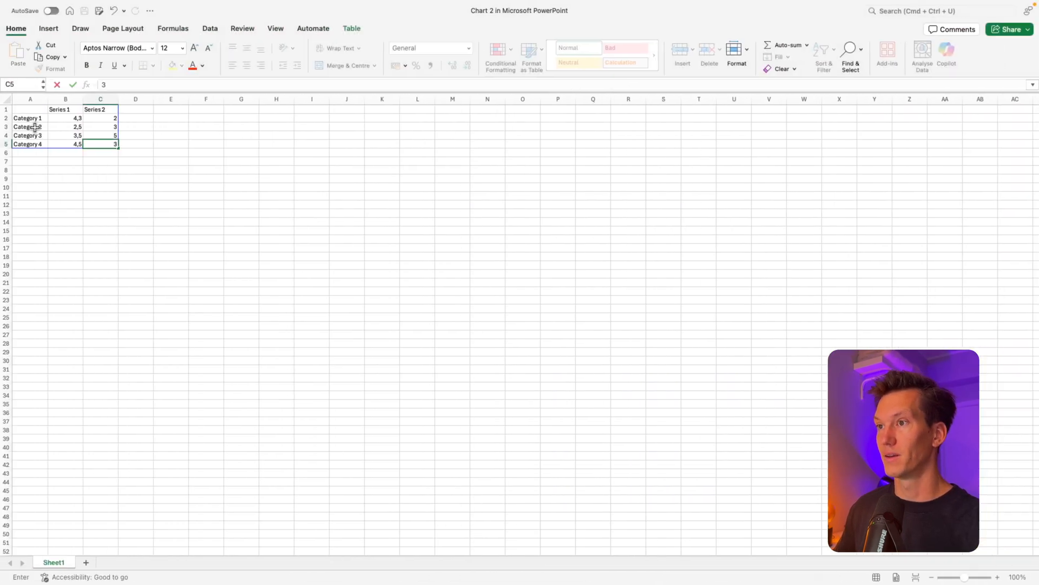
# - Confirm the new Series 2 value of 3 and return to slide 1's tree chart
pyautogui.click(65, 126)
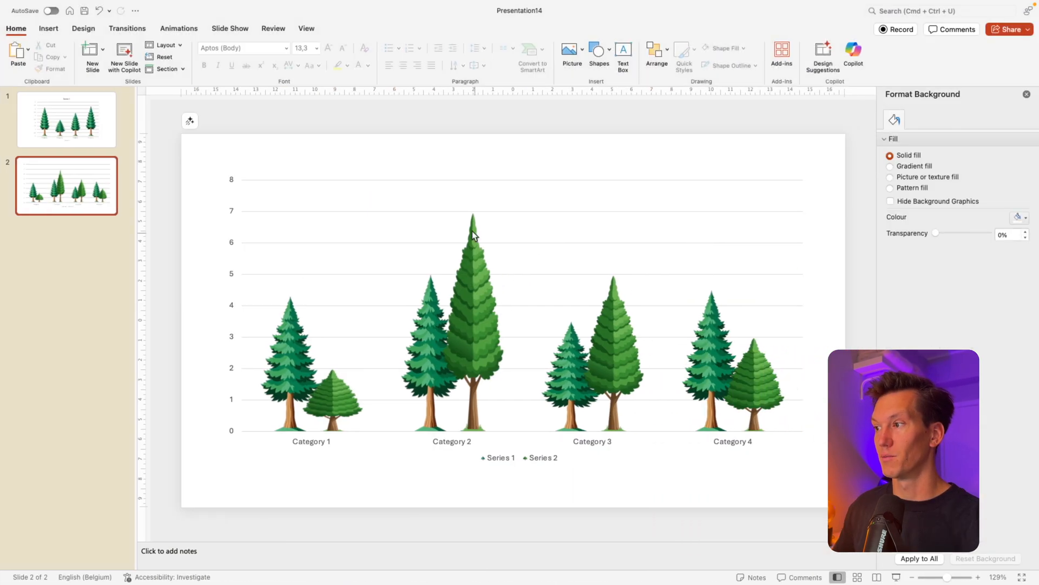
pyautogui.moveTo(431, 259)
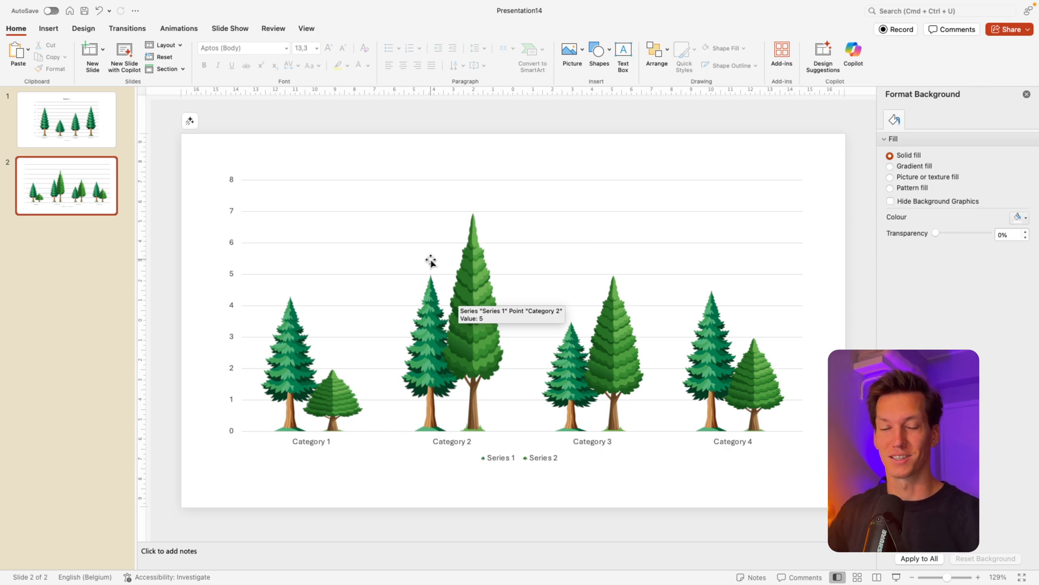
pyautogui.click(66, 119)
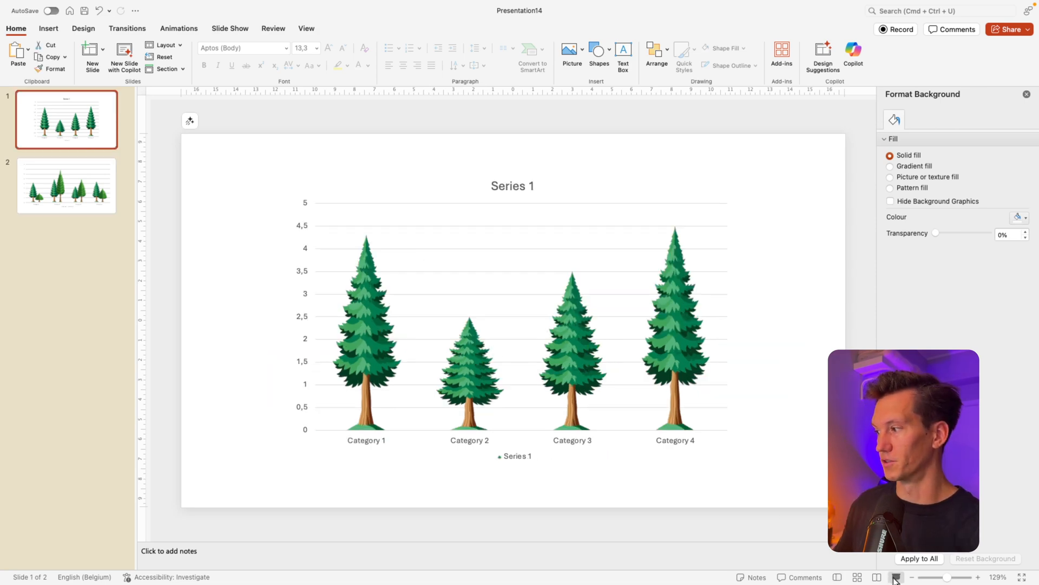